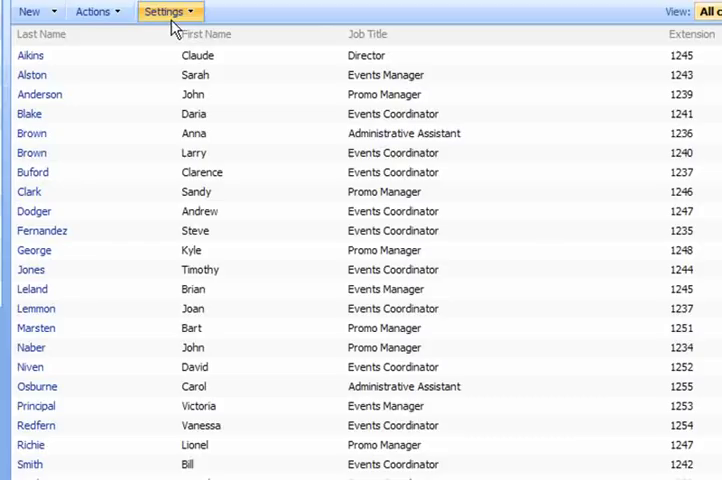
Step: Start a new column on the employee list via Settings > Create Column
click(166, 11)
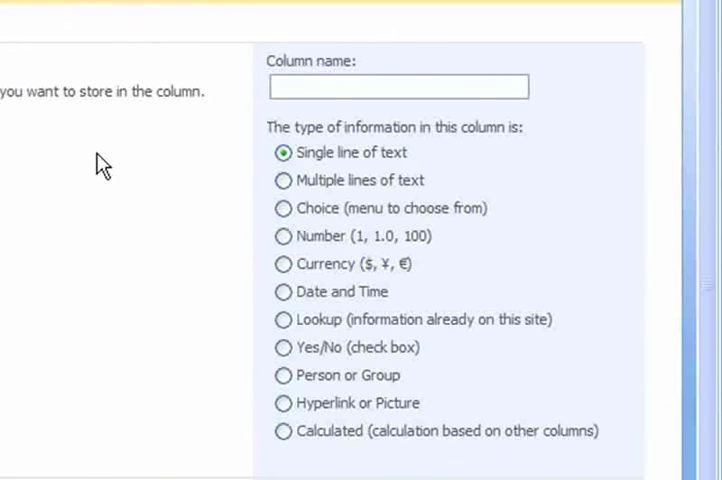
Step: Name the column 'Full Name' and choose the Calculated column type
text(Full)
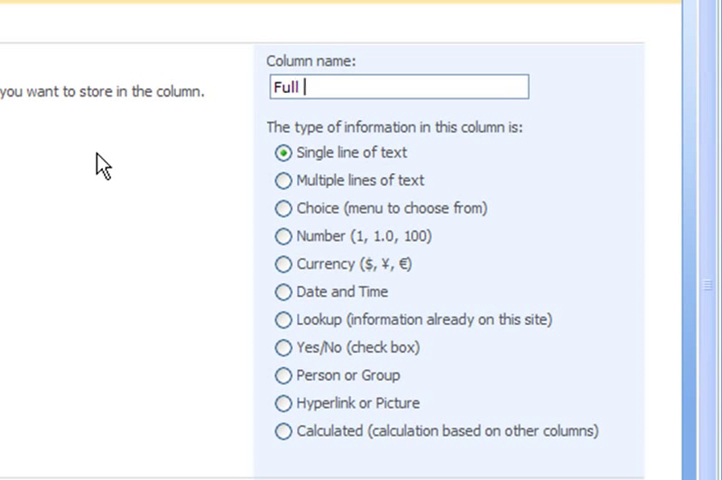
text(Name)
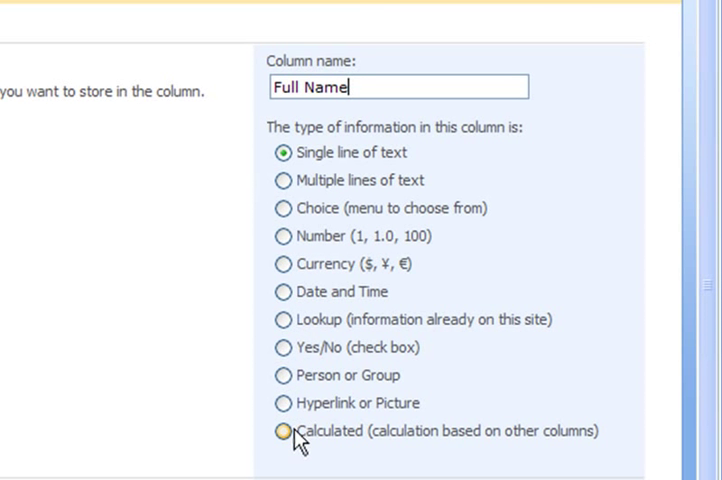
click(198, 431)
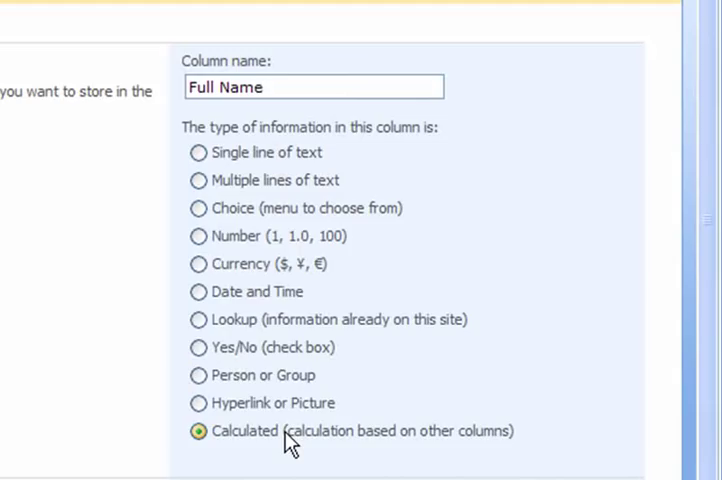
scroll(down, 3)
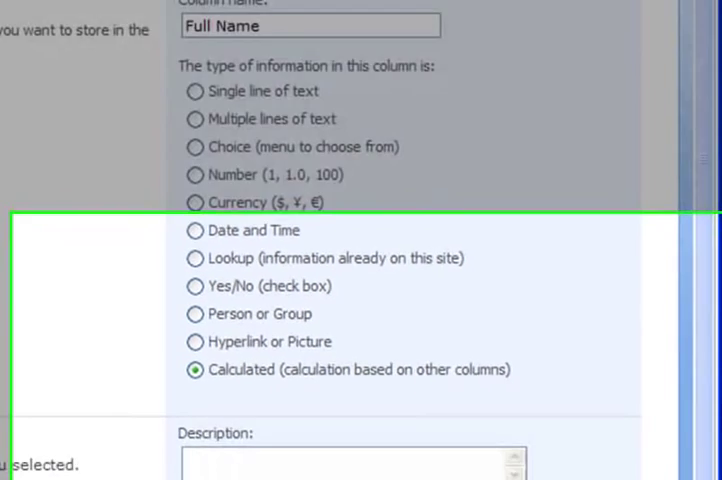
scroll(down, 3)
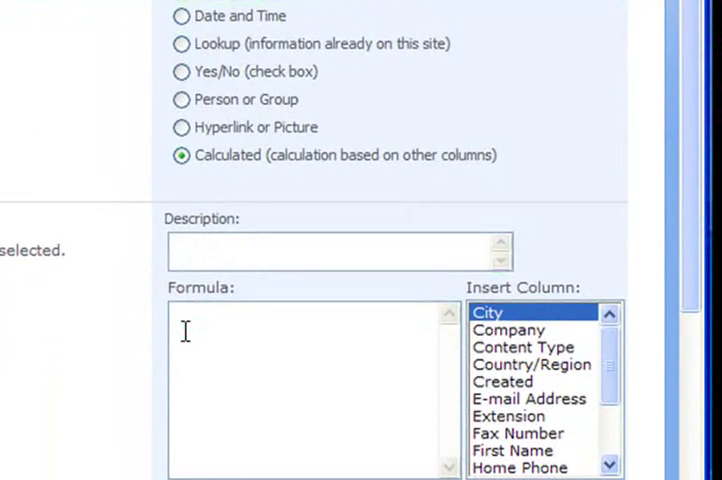
scroll(down, 3)
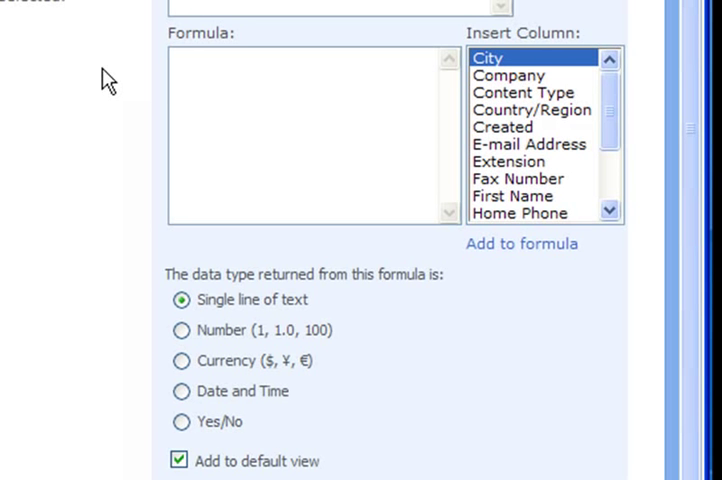
Step: Enter the formula =[First Name]&" "& to join the first name with a space
text(=)
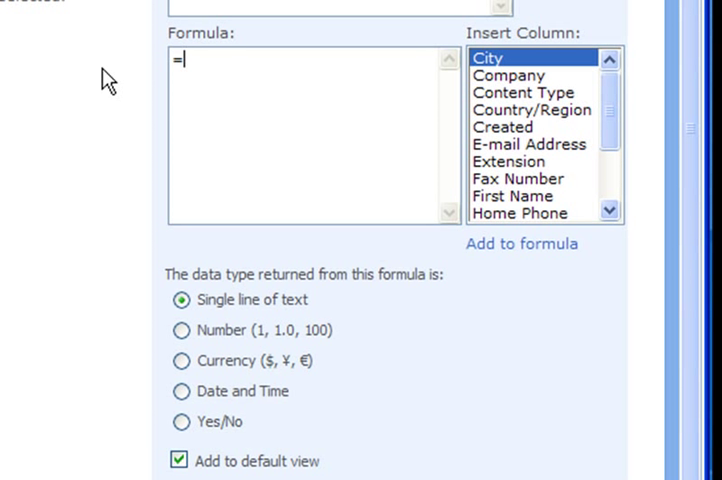
mouse_move(524, 70)
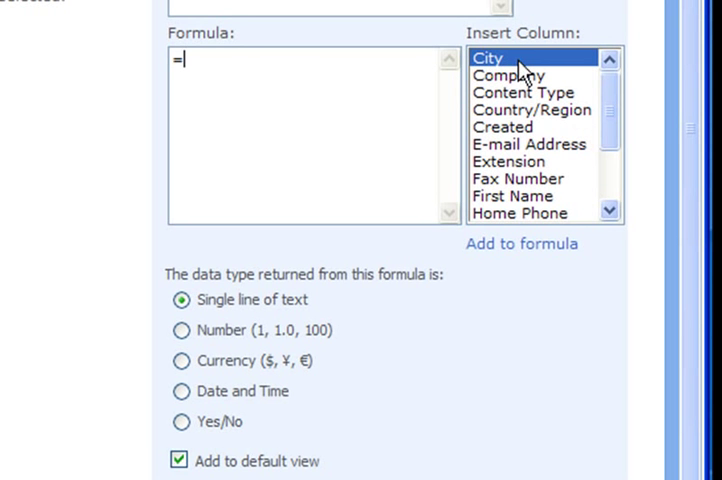
mouse_move(513, 222)
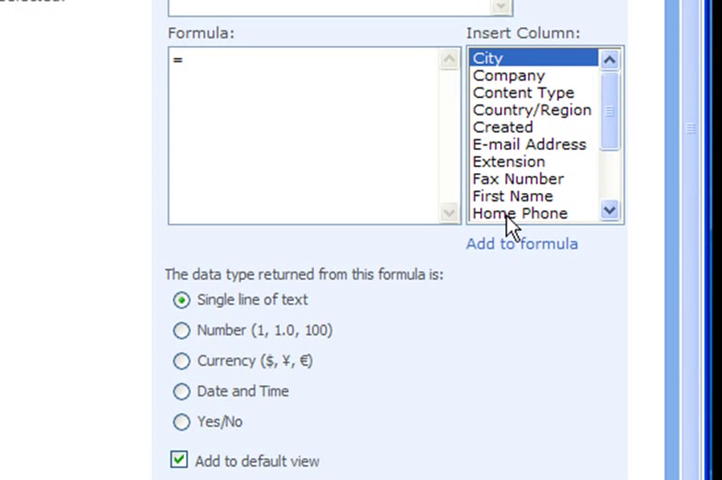
mouse_move(513, 203)
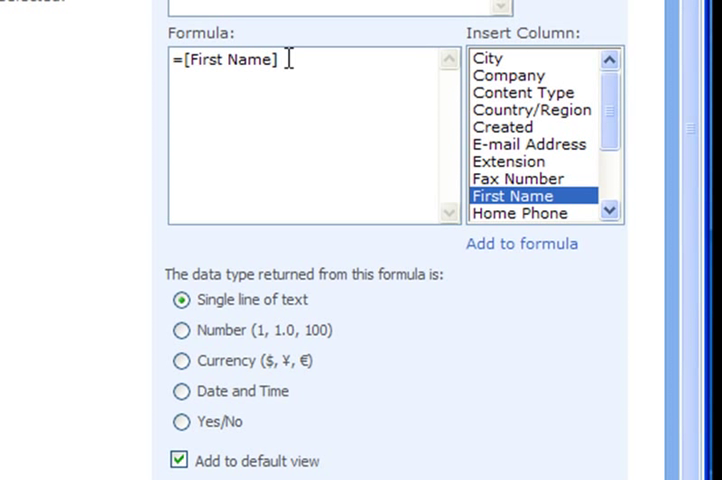
text(&)
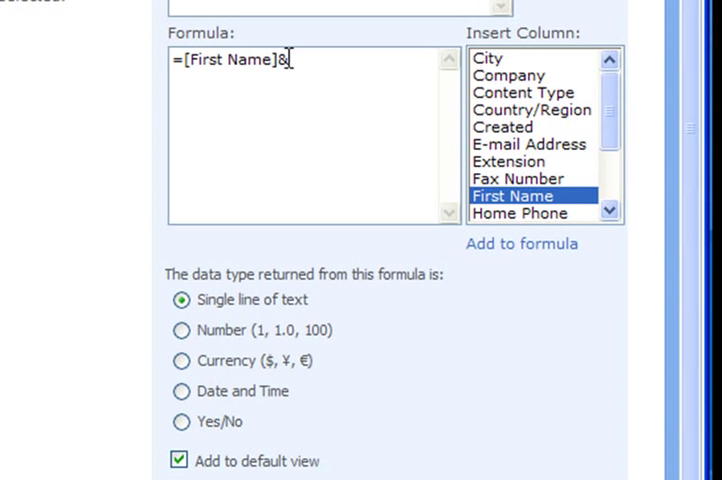
text(" ")
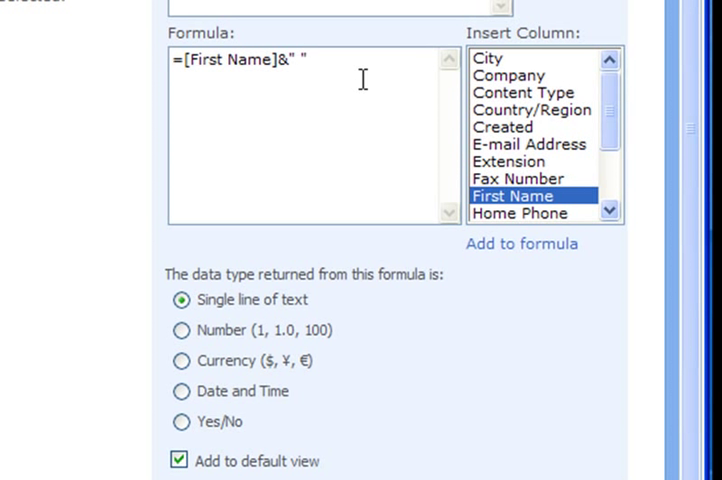
text(&)
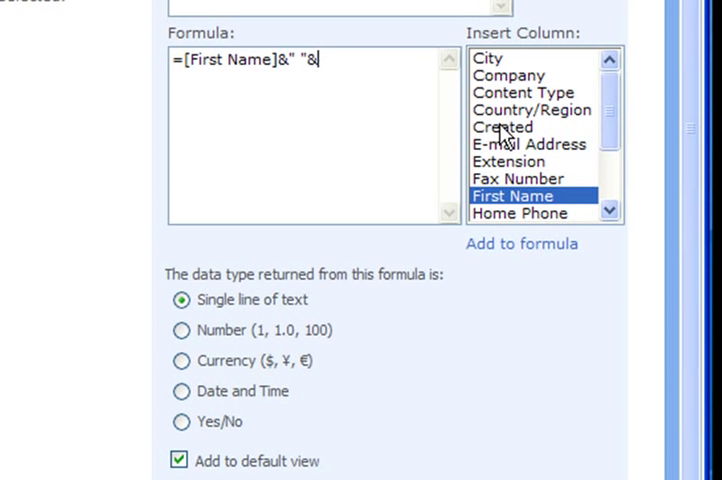
mouse_move(615, 113)
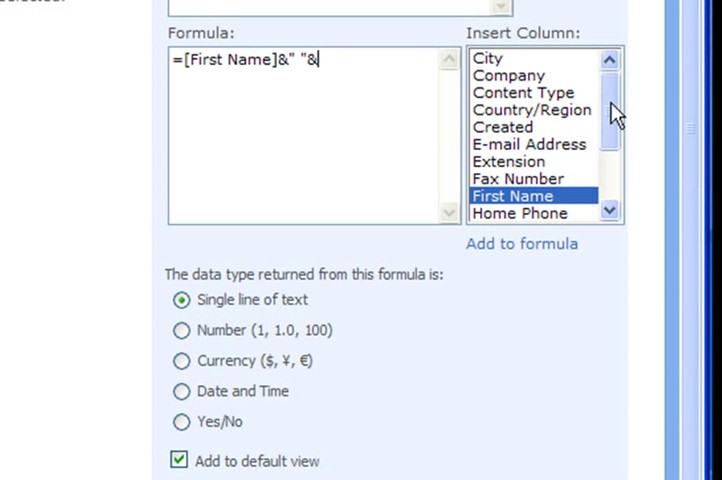
Step: Scroll the Insert Column list toward Last Name
scroll(down, 3)
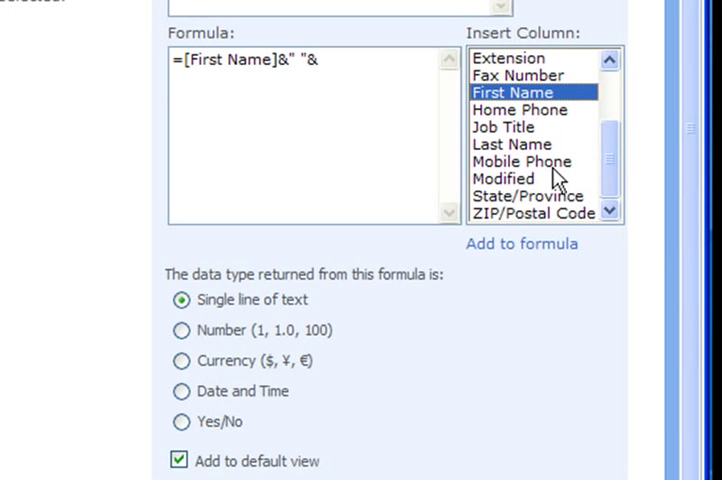
mouse_move(535, 155)
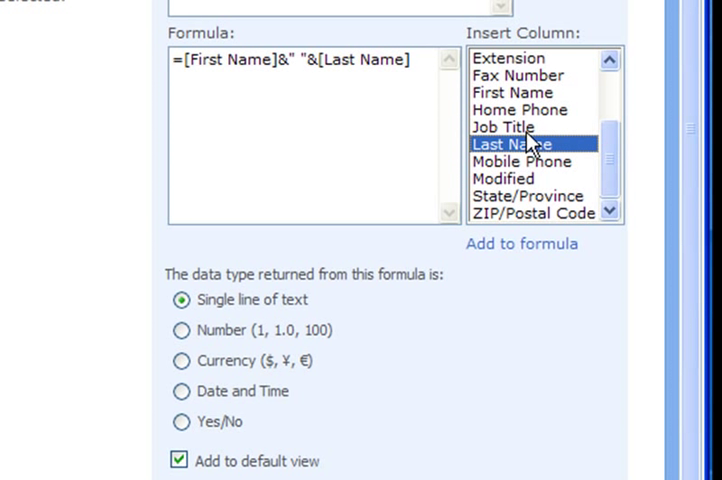
mouse_move(370, 131)
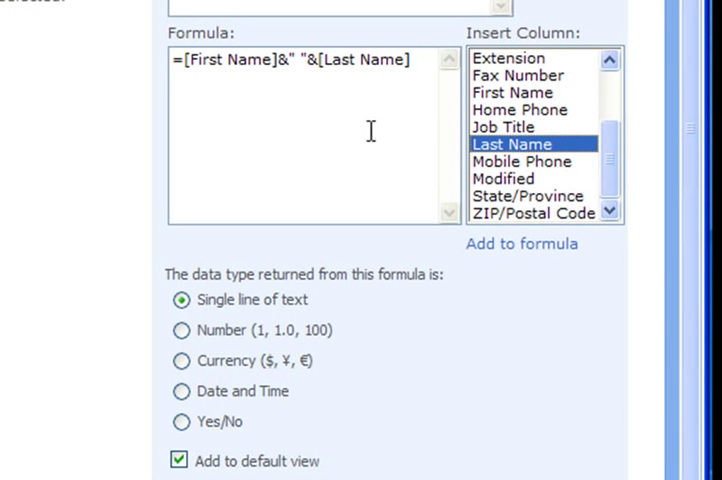
mouse_move(201, 99)
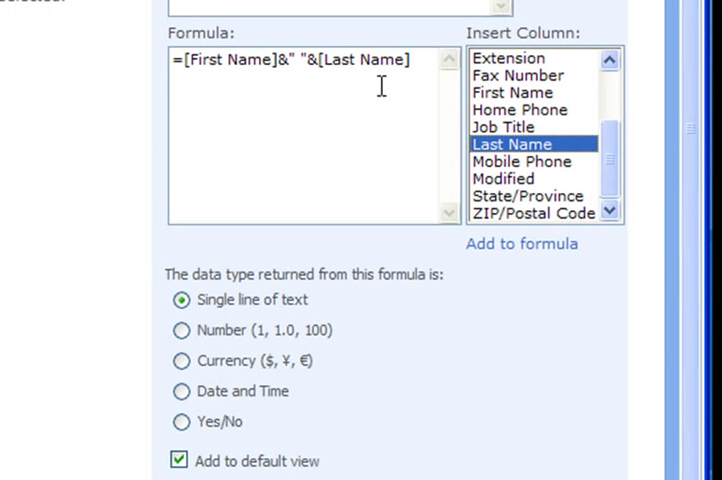
mouse_move(318, 315)
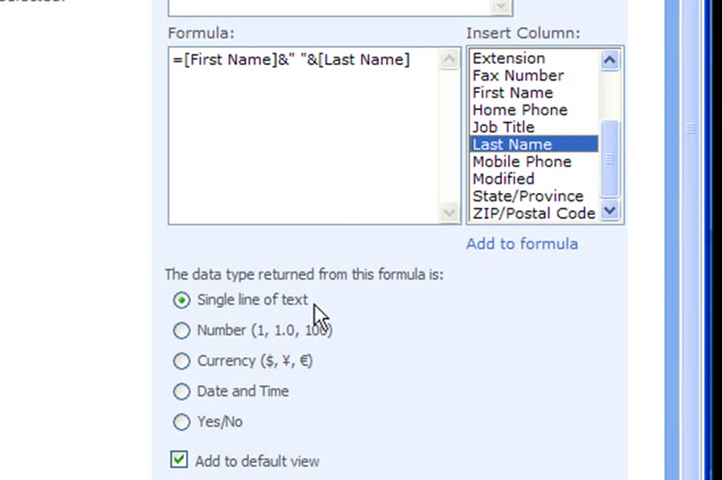
mouse_move(350, 325)
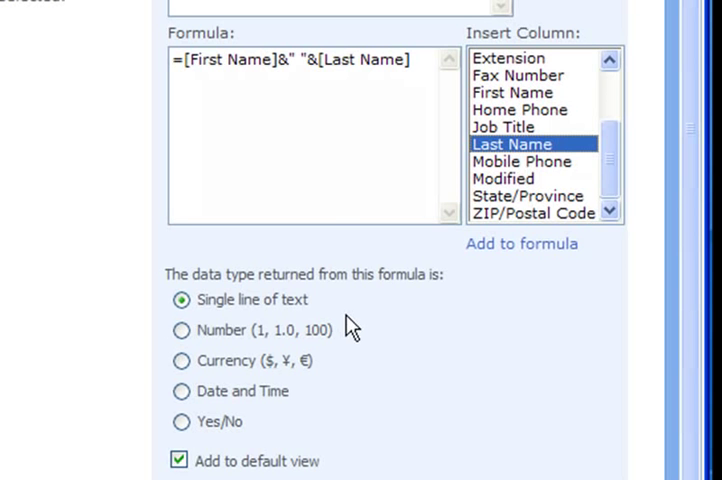
mouse_move(372, 340)
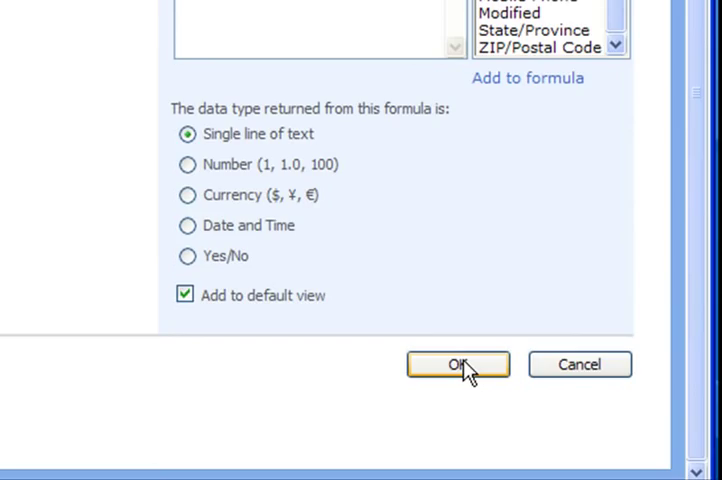
click(457, 364)
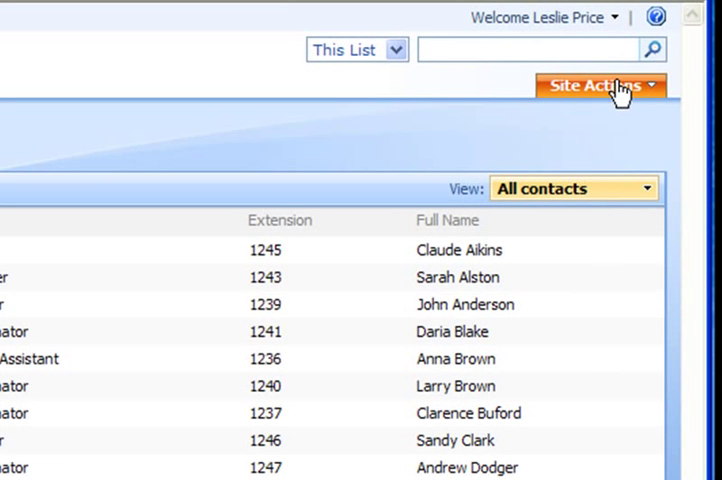
mouse_move(655, 16)
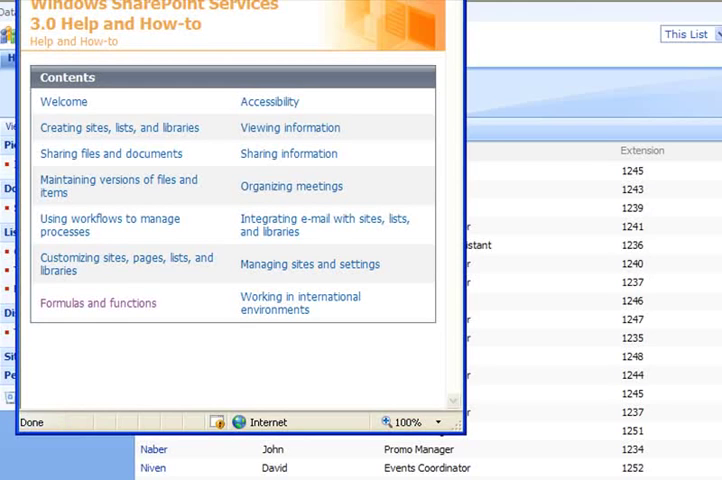
mouse_move(80, 218)
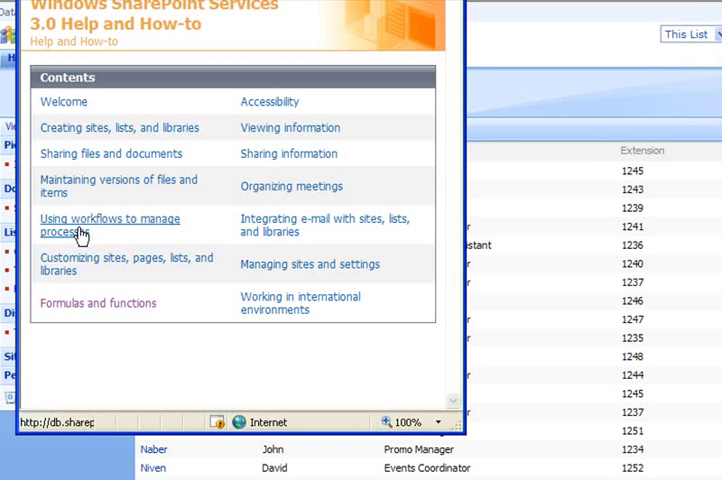
mouse_move(107, 308)
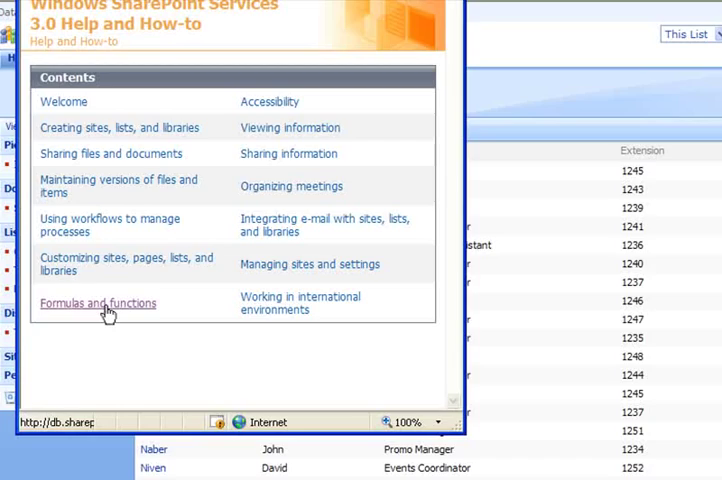
Step: Open the Formulas and functions topic in the help Contents
click(97, 303)
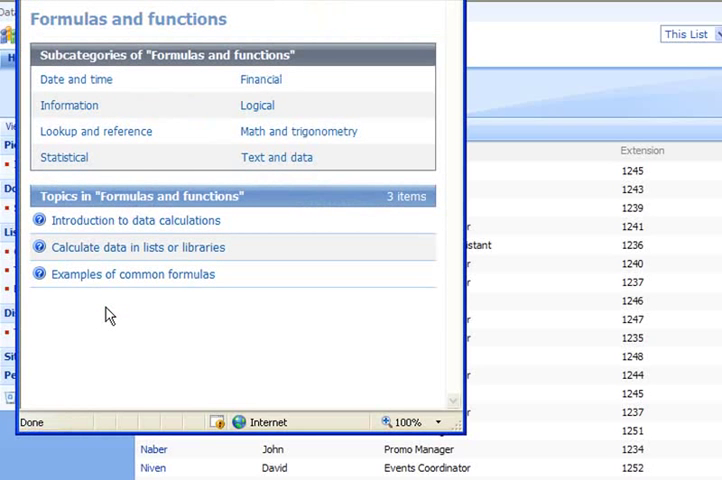